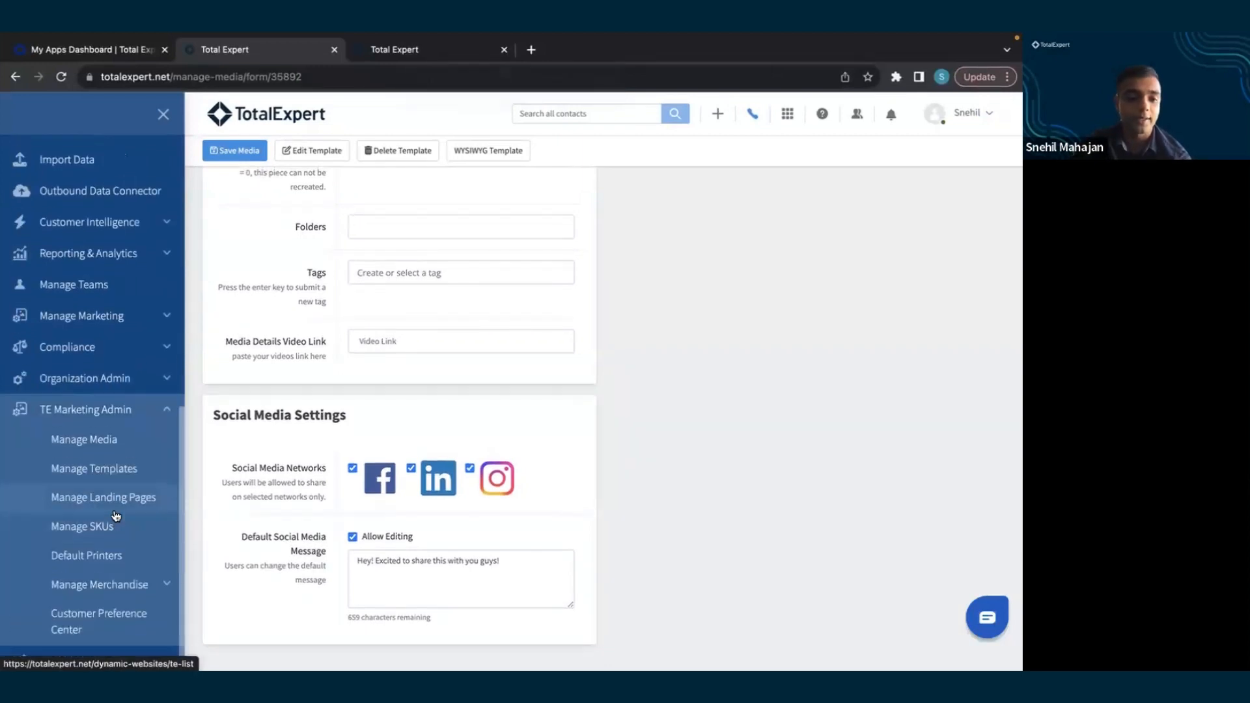
Step: Show the Manage Media list with the ChestersMP4TakeTwo Social Media Video (MP4) entry
{"action": "left_click", "coordinate": [83, 438]}
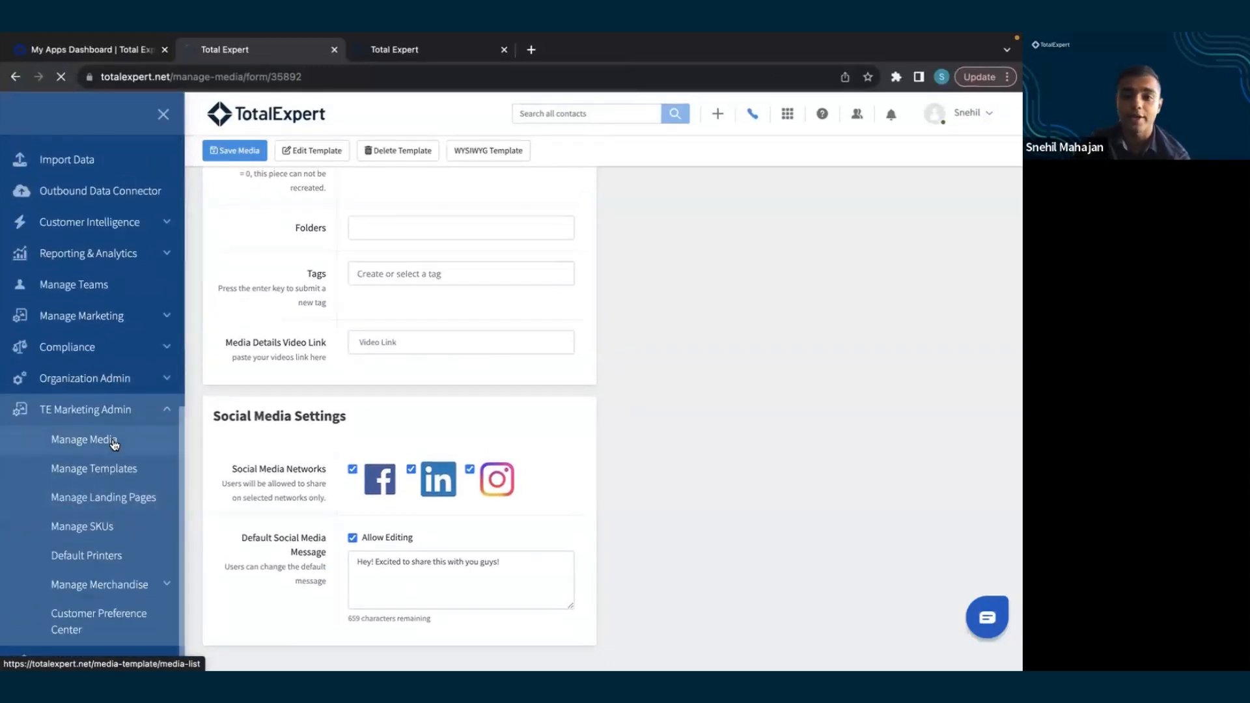
{"action": "left_click", "coordinate": [83, 439]}
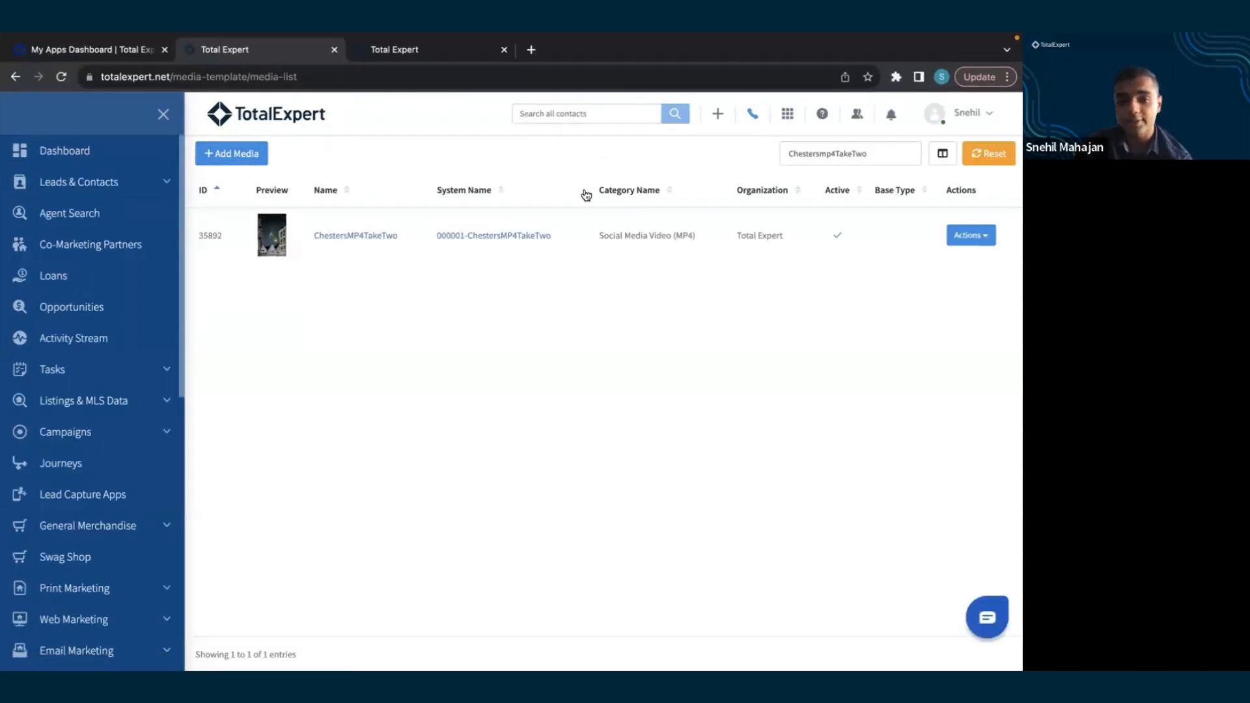
{"action": "mouse_move", "coordinate": [355, 235]}
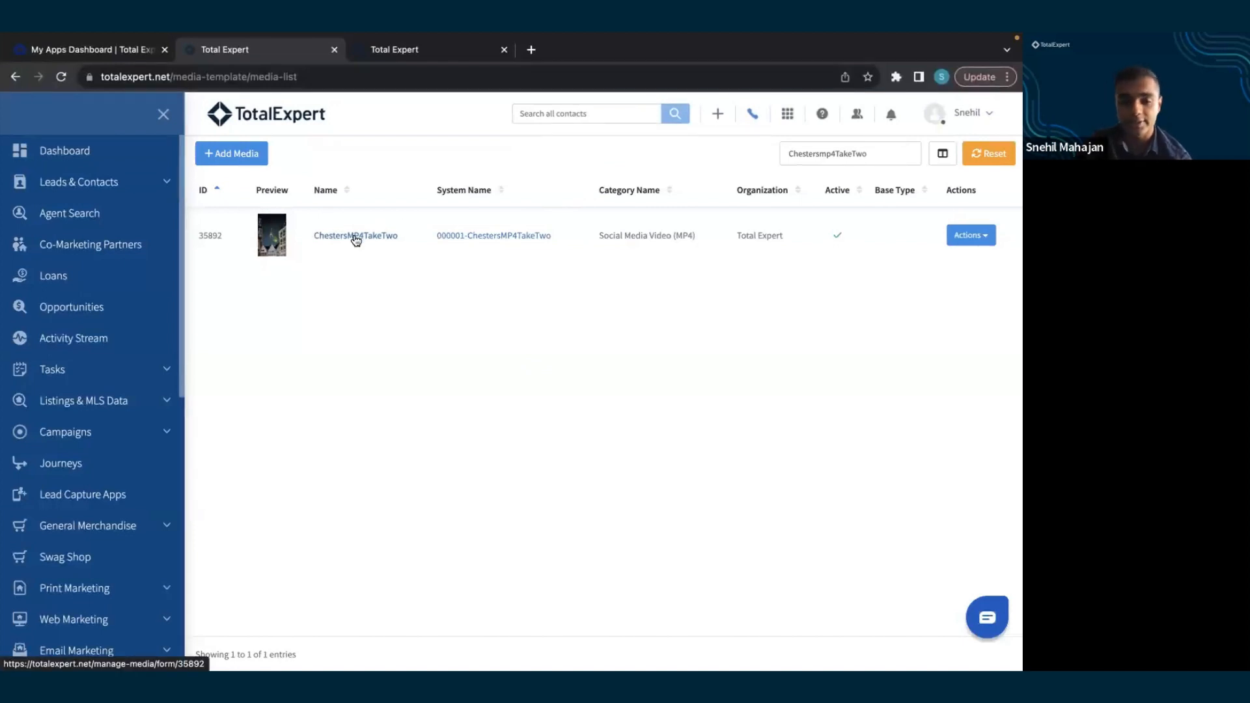
Step: View the ChestersMP4TakeTwo record's Social Media Settings with Facebook, LinkedIn and Instagram enabled
{"action": "left_click", "coordinate": [354, 235]}
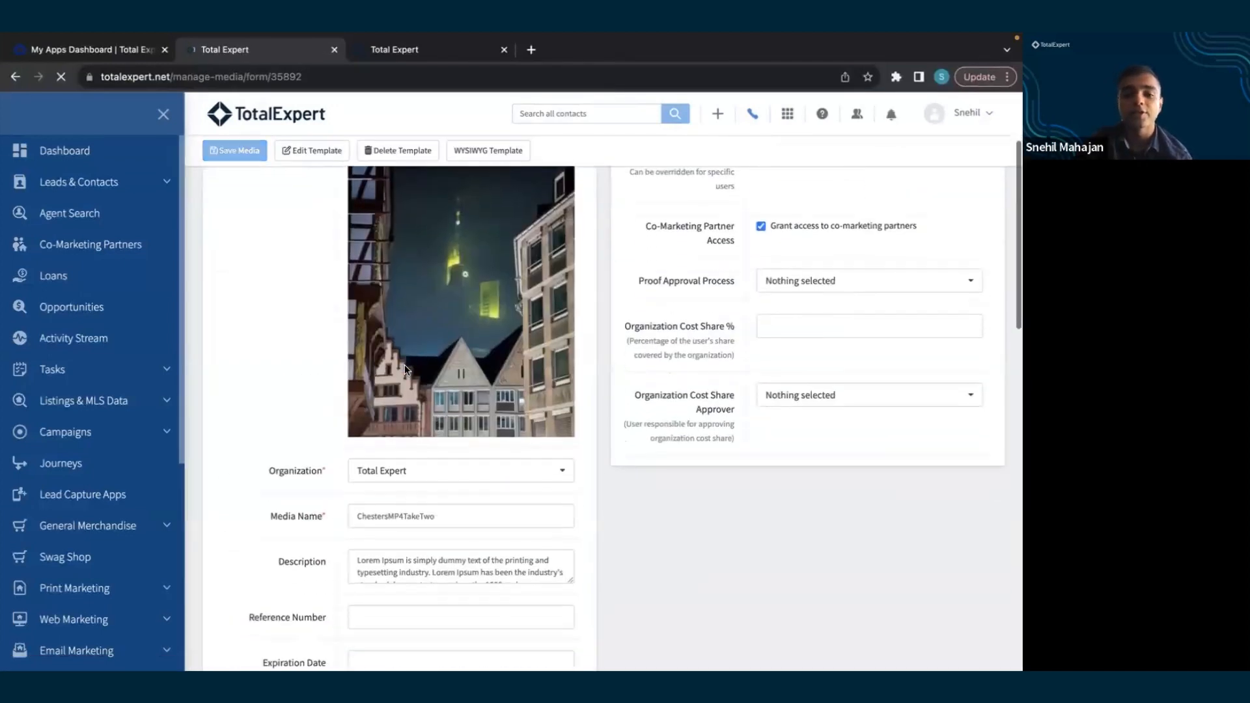
{"action": "scroll", "scroll_direction": "down", "scroll_amount": 3}
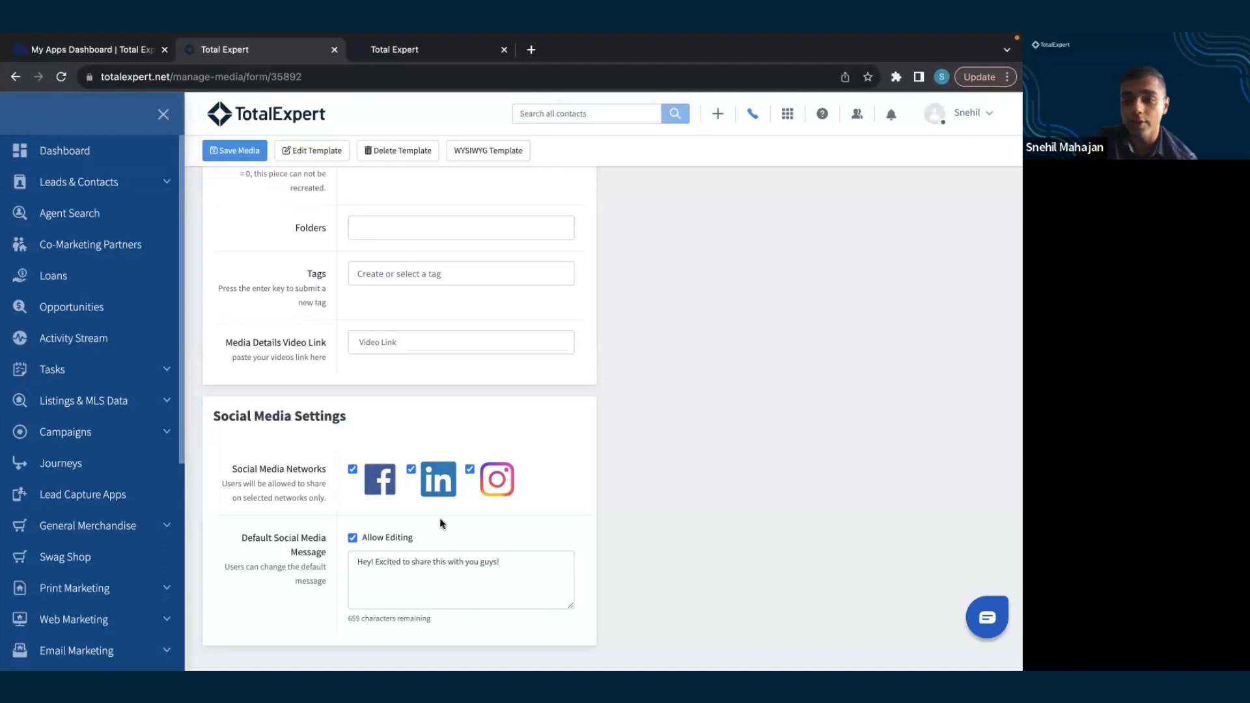
{"action": "mouse_move", "coordinate": [417, 426]}
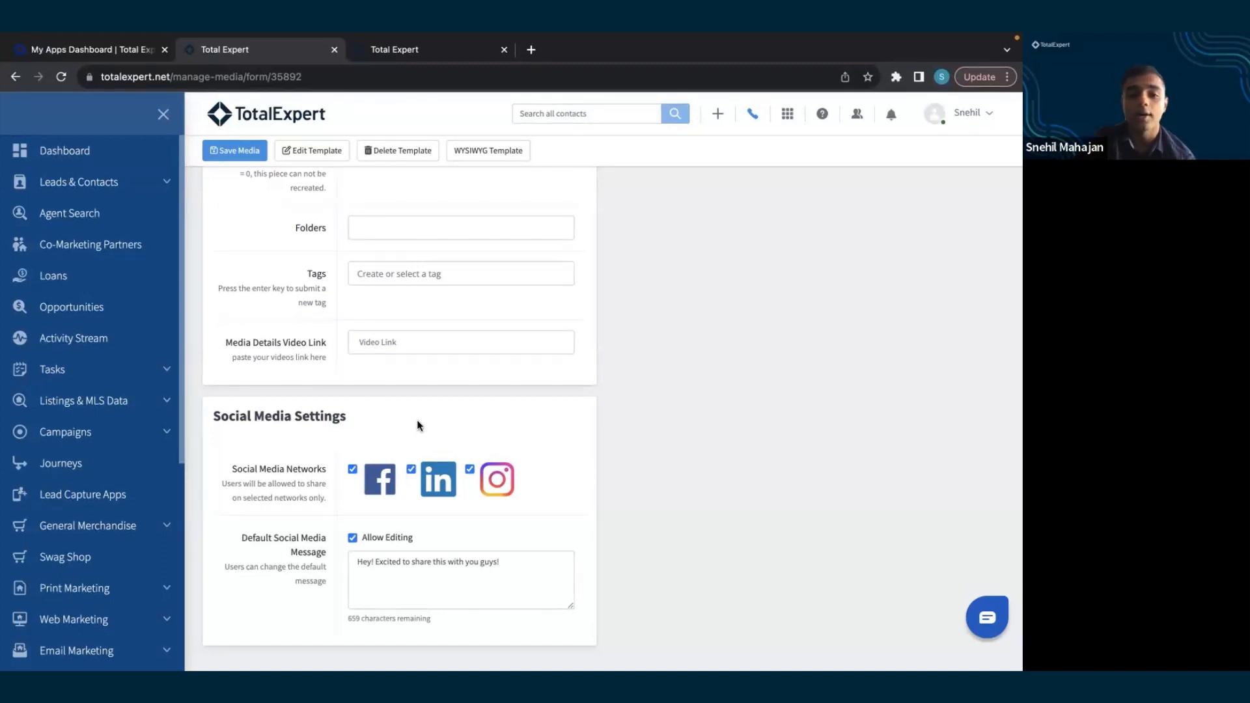
{"action": "mouse_move", "coordinate": [437, 496]}
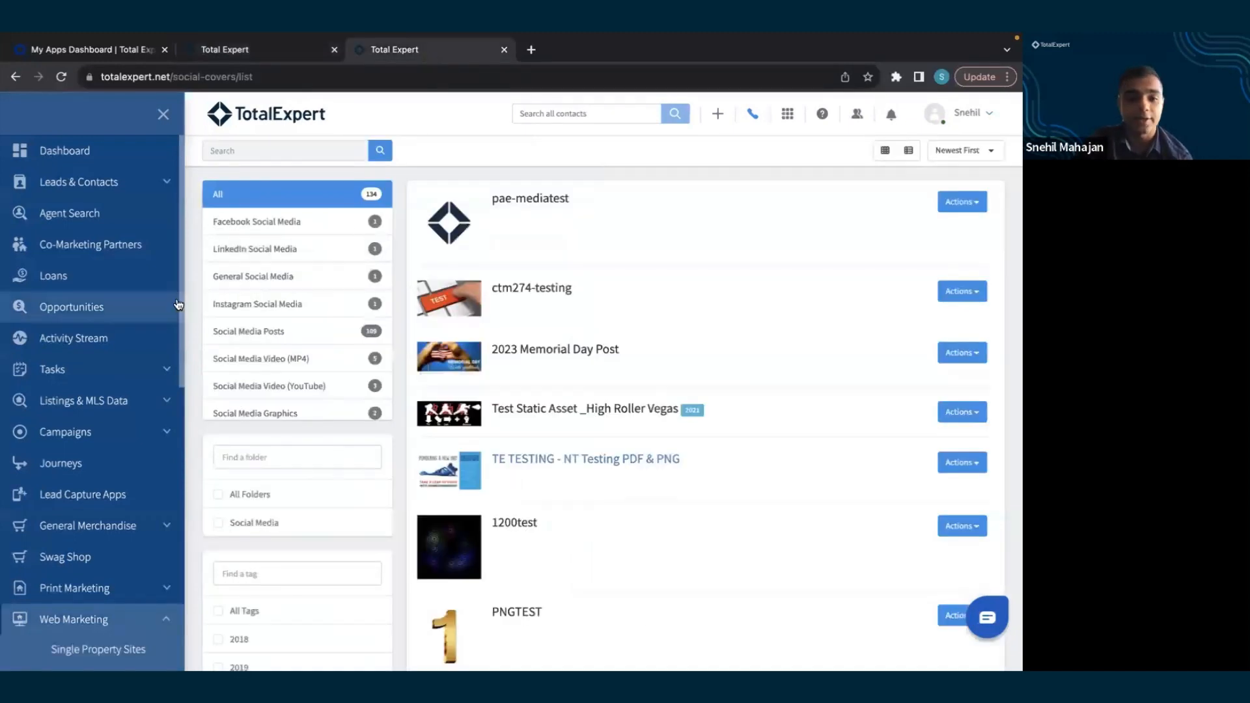
Step: Filter the social media library to Social Media Video (MP4) and show ChestersMP4TakeTwo's Actions options
{"action": "scroll", "scroll_direction": "down", "scroll_amount": 3}
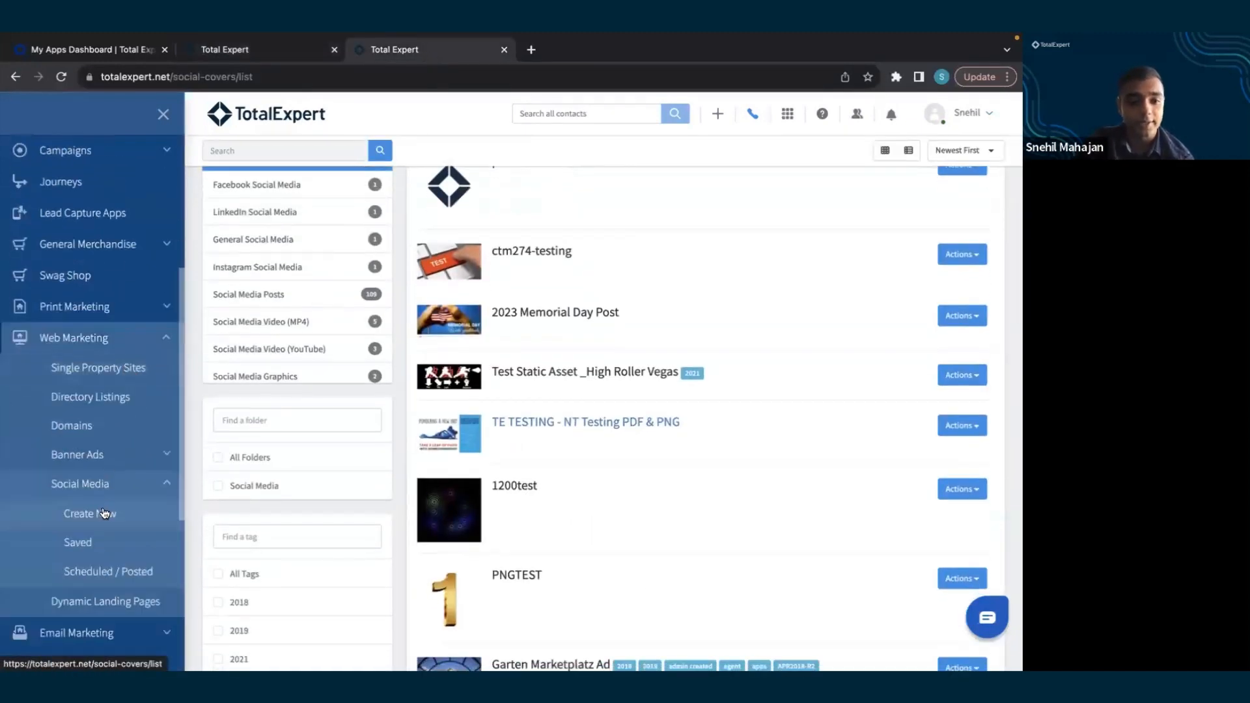
{"action": "left_click", "coordinate": [90, 513]}
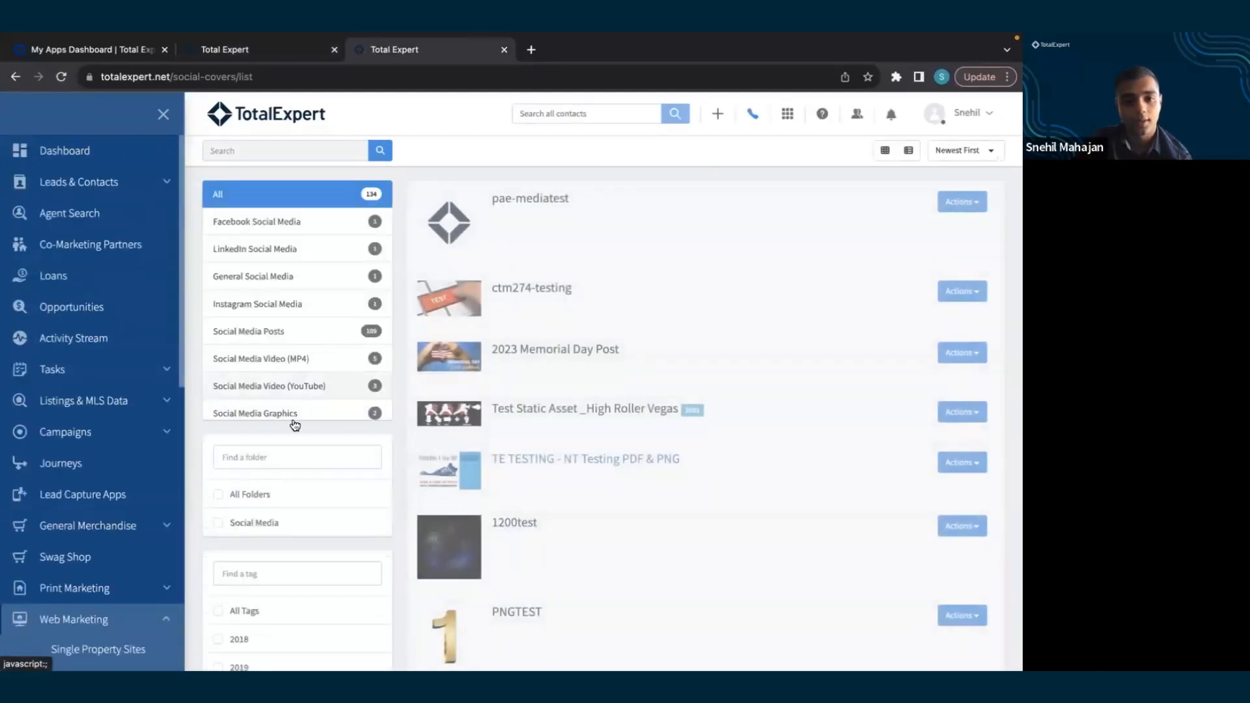
{"action": "left_click", "coordinate": [261, 358]}
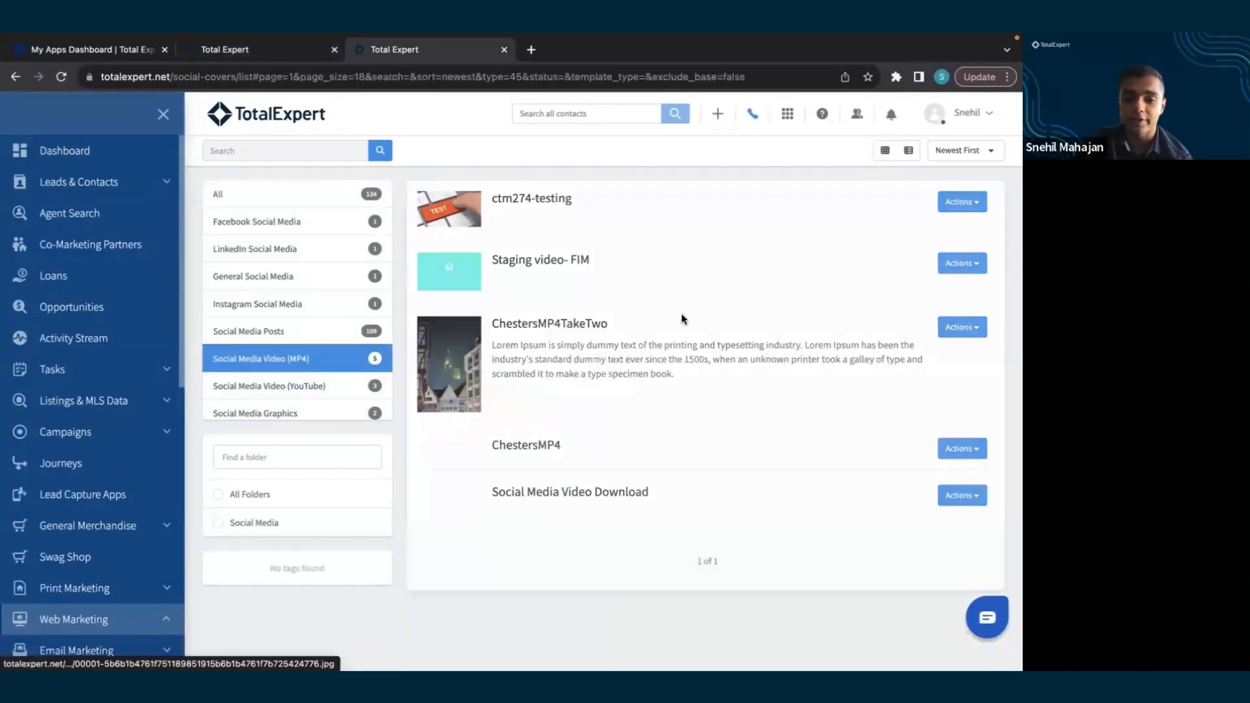
{"action": "left_click", "coordinate": [961, 327]}
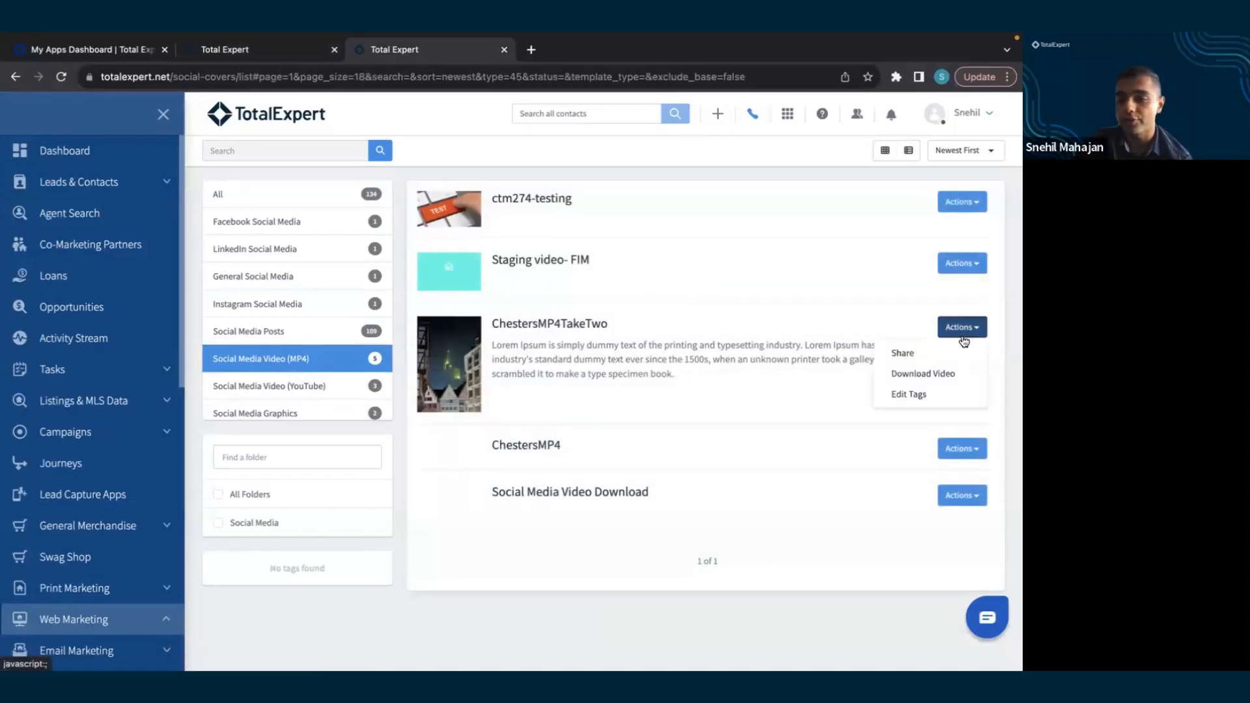
Step: Start a Social Post sharing the video with the LinkedIn account selected, ready to Post Now
{"action": "left_click", "coordinate": [901, 353]}
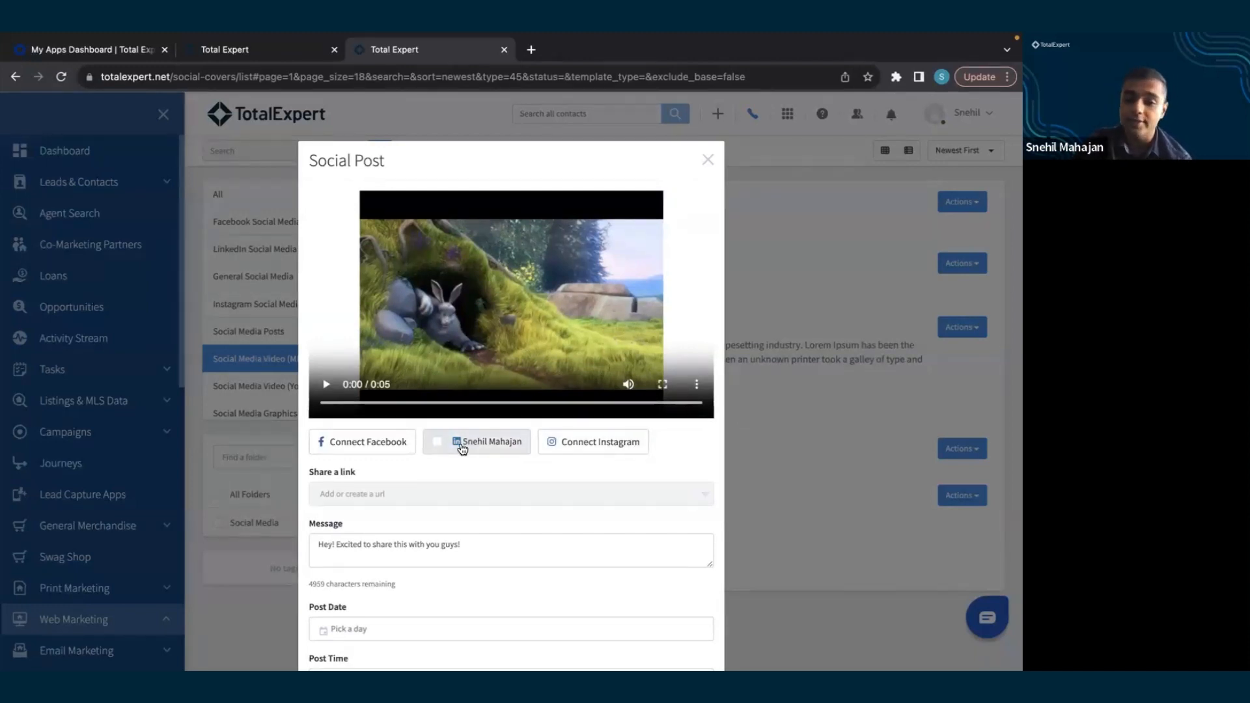
{"action": "left_click", "coordinate": [437, 442]}
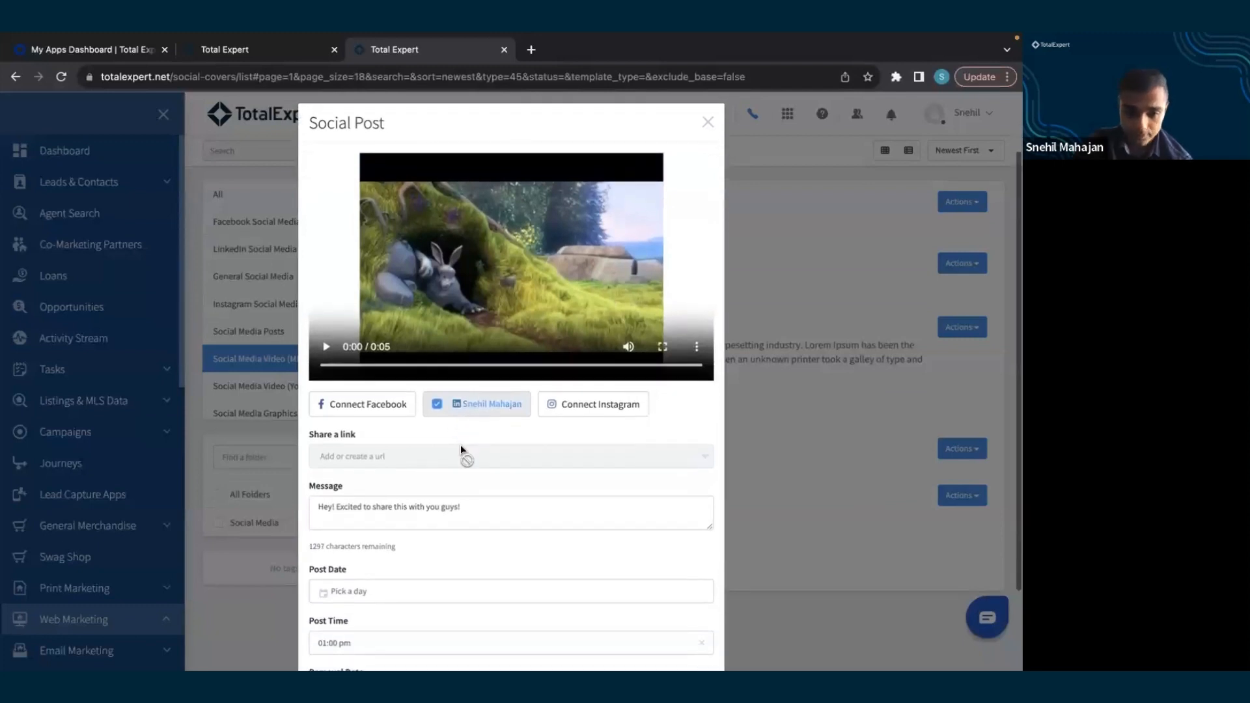
{"action": "scroll", "scroll_direction": "down", "scroll_amount": 3}
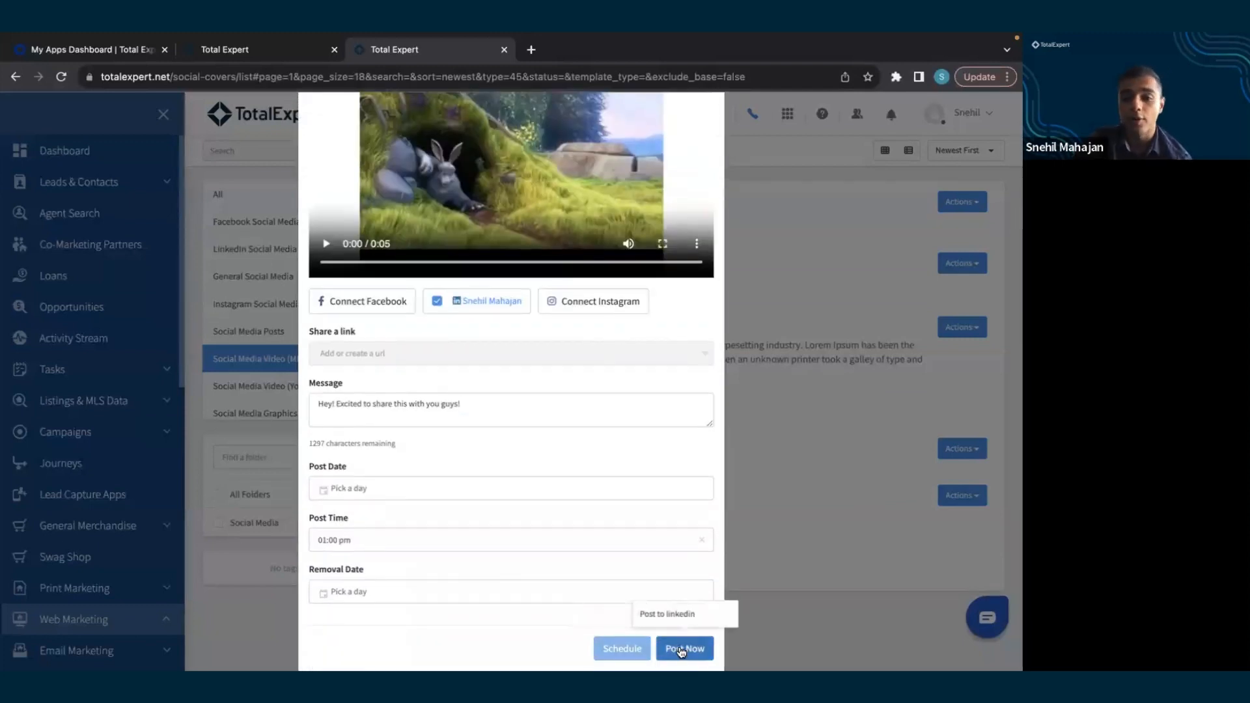